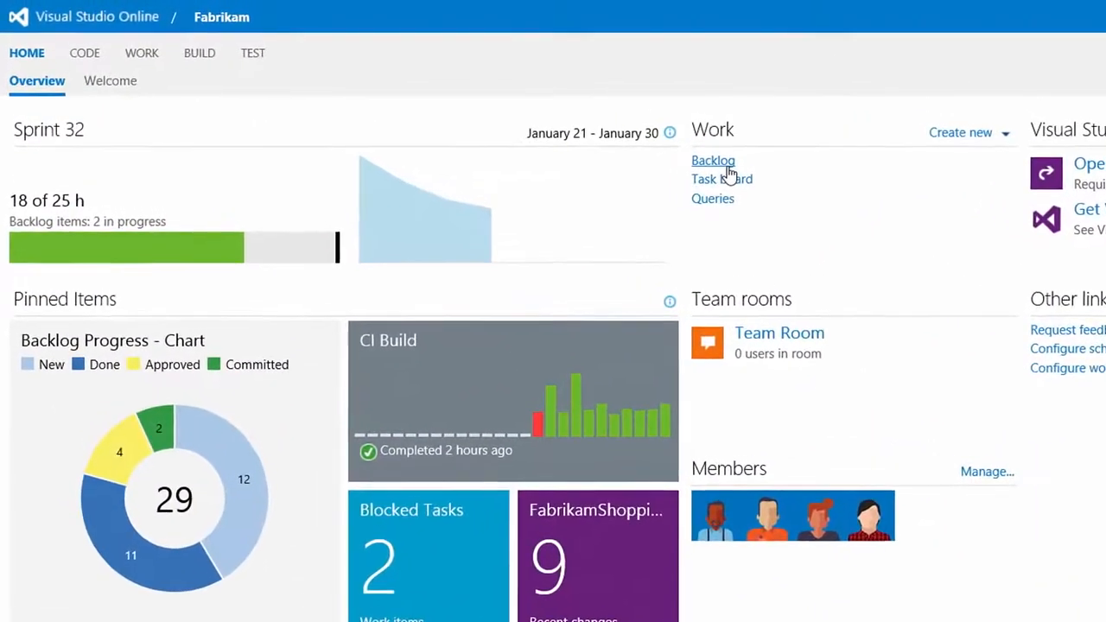
# Open the Fabrikam product backlog from the Work section of the Home overview
pyautogui.click(713, 160)
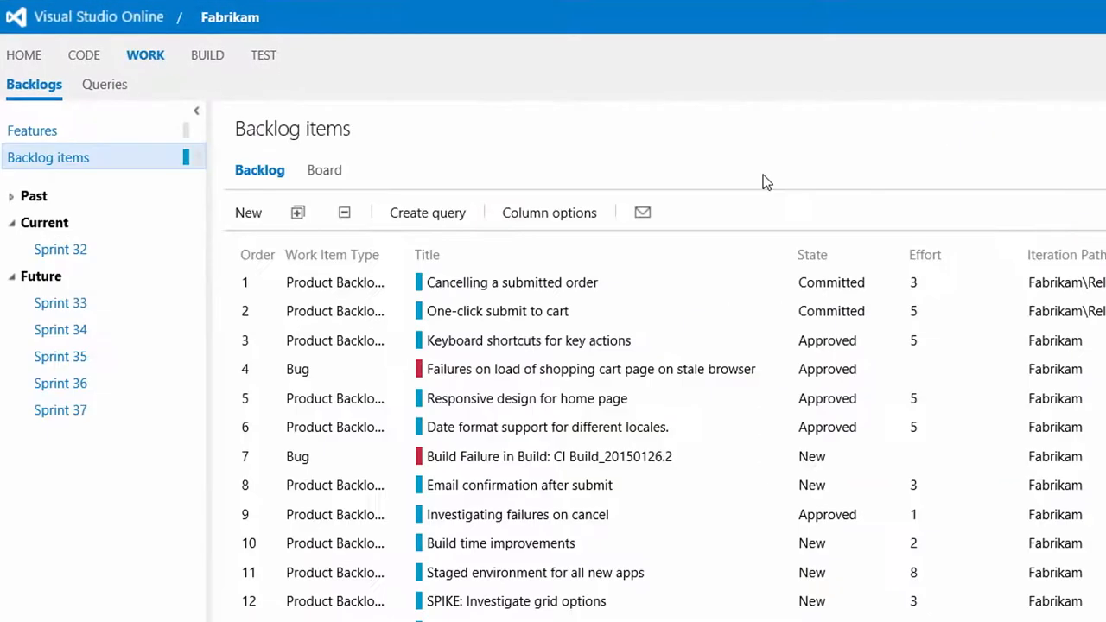
pyautogui.moveTo(628, 485)
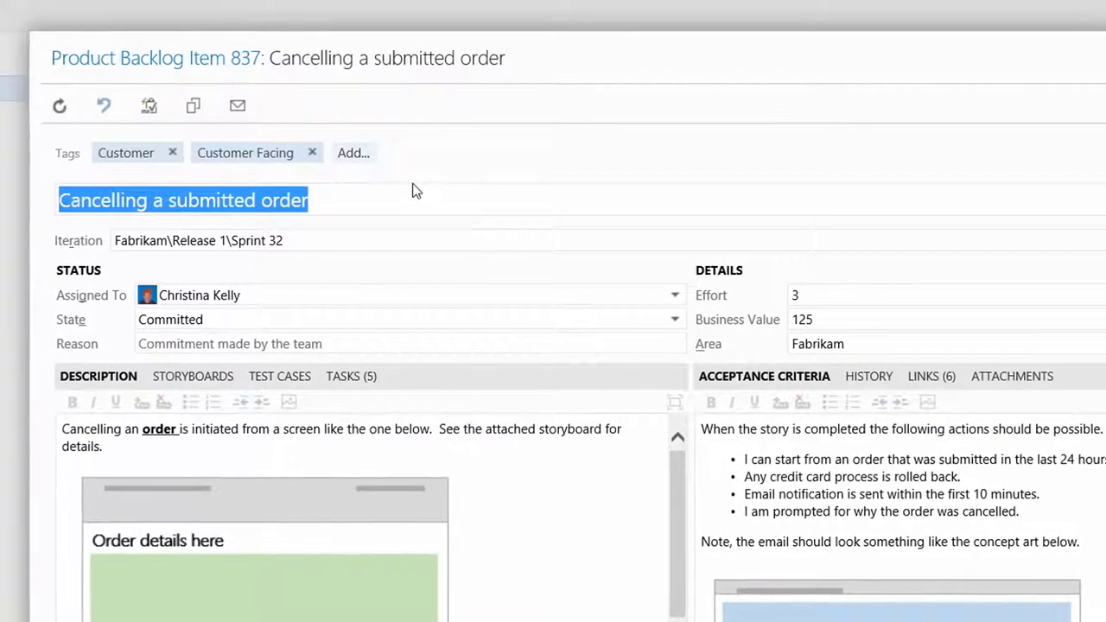
# Add a suggested tag to the 'Cancelling a submitted order' backlog item
pyautogui.click(354, 153)
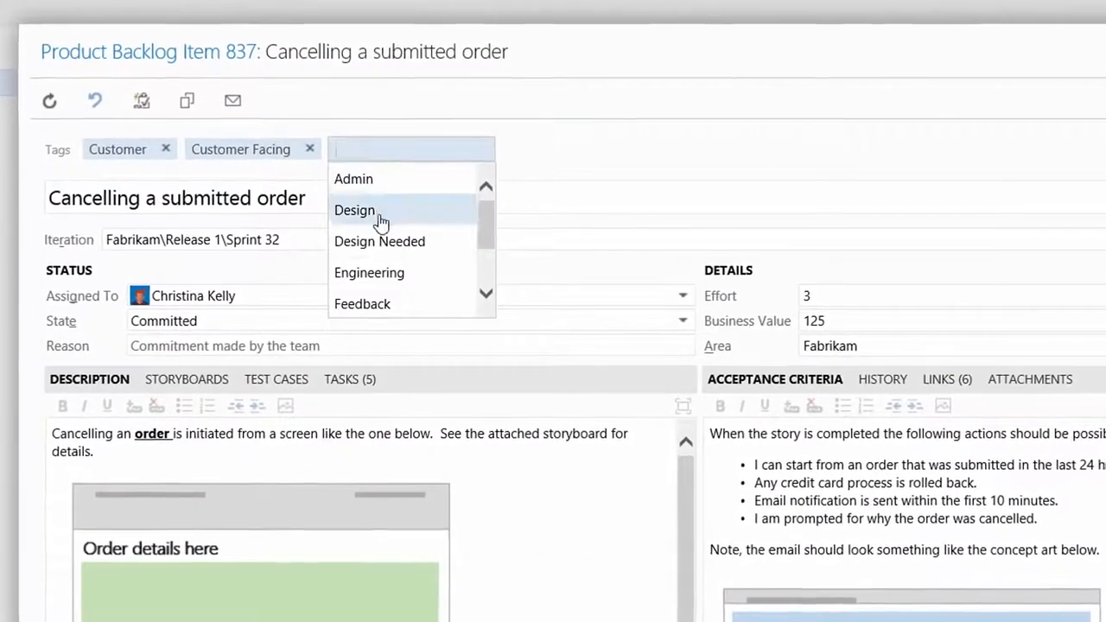
pyautogui.click(379, 241)
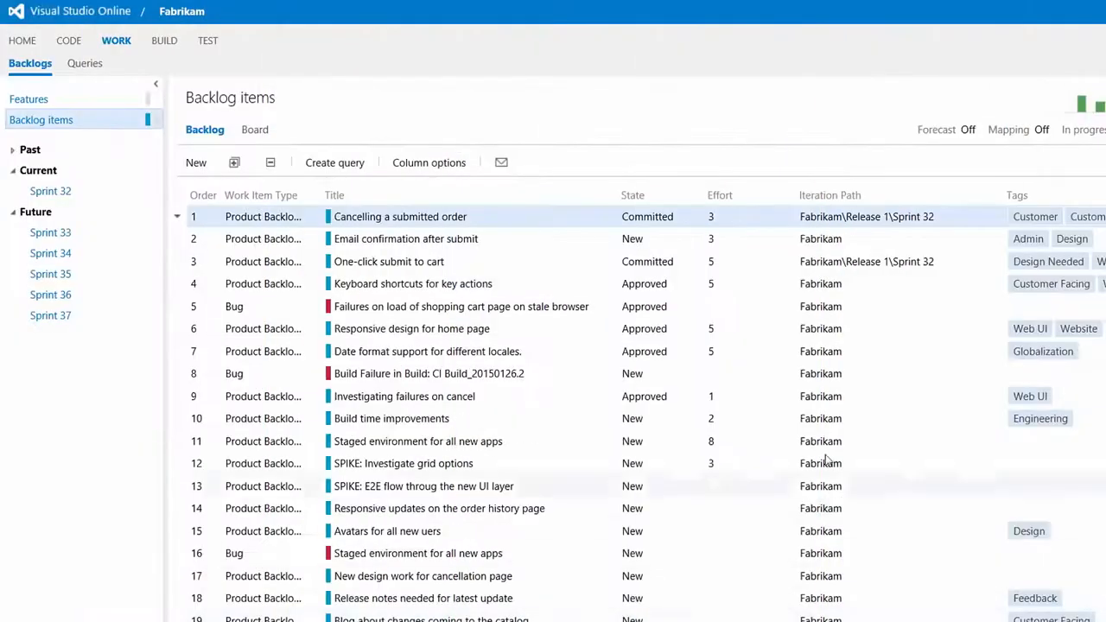
# Show backlog items on the Kanban board and drag a card into another column
pyautogui.click(254, 128)
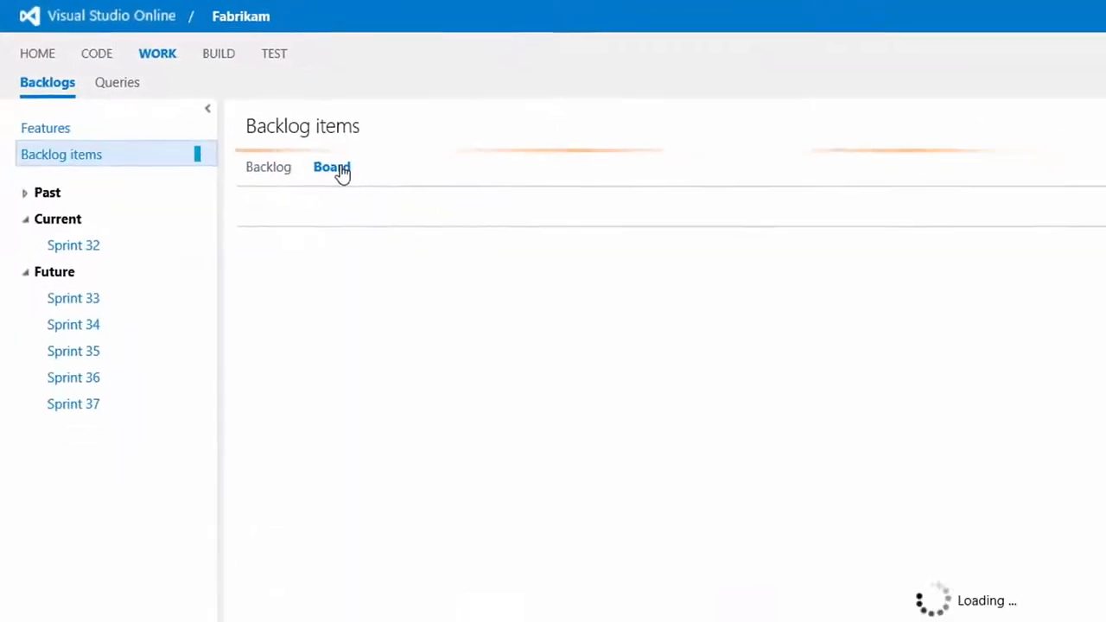
pyautogui.click(331, 167)
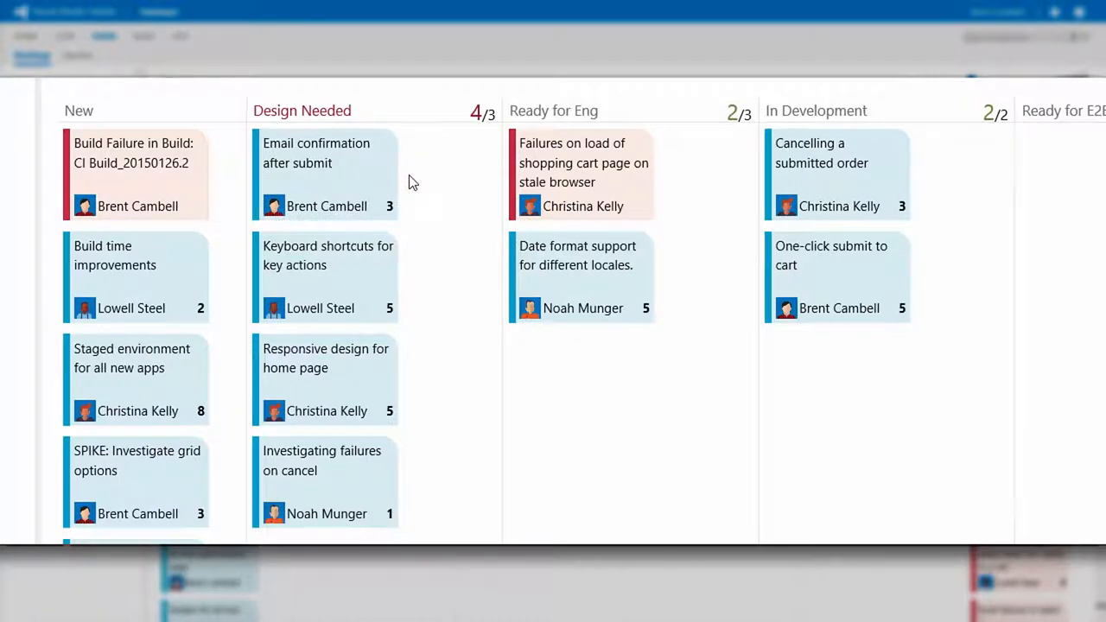
pyautogui.moveTo(325, 173); pyautogui.dragTo(610, 173)
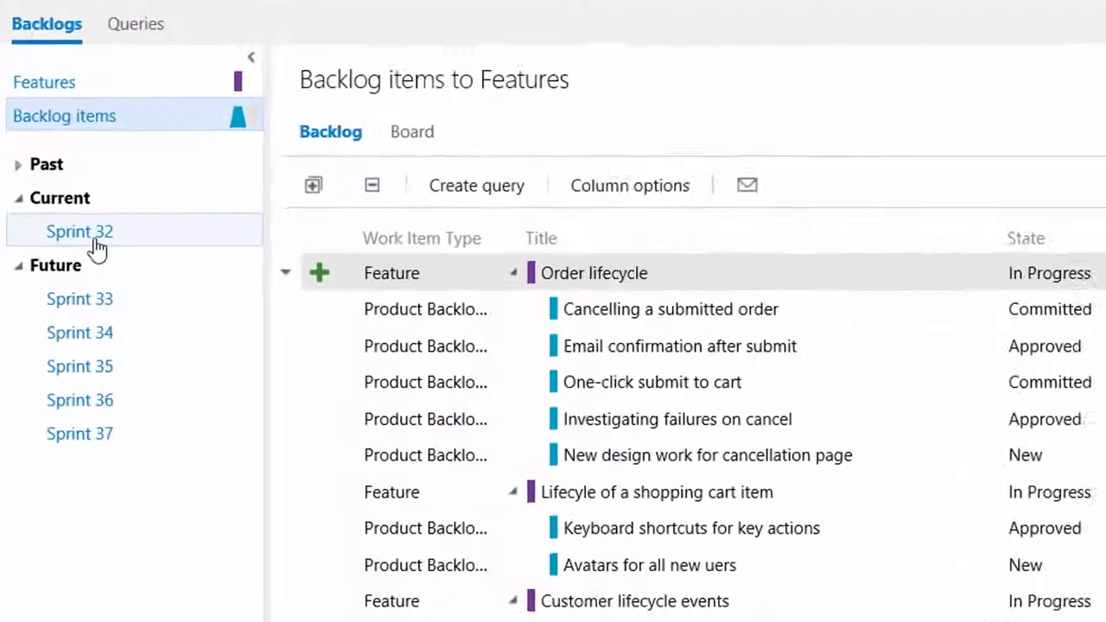
# Open the Sprint 32 backlog and expand 'Cancelling a submitted order' to show its tasks
pyautogui.click(79, 231)
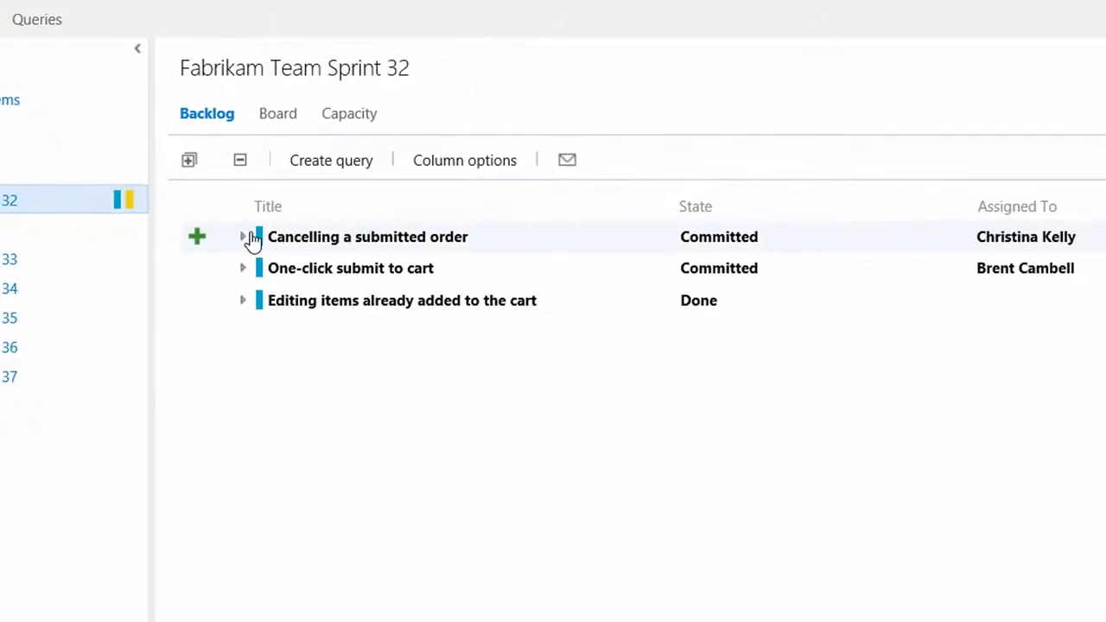
pyautogui.click(244, 236)
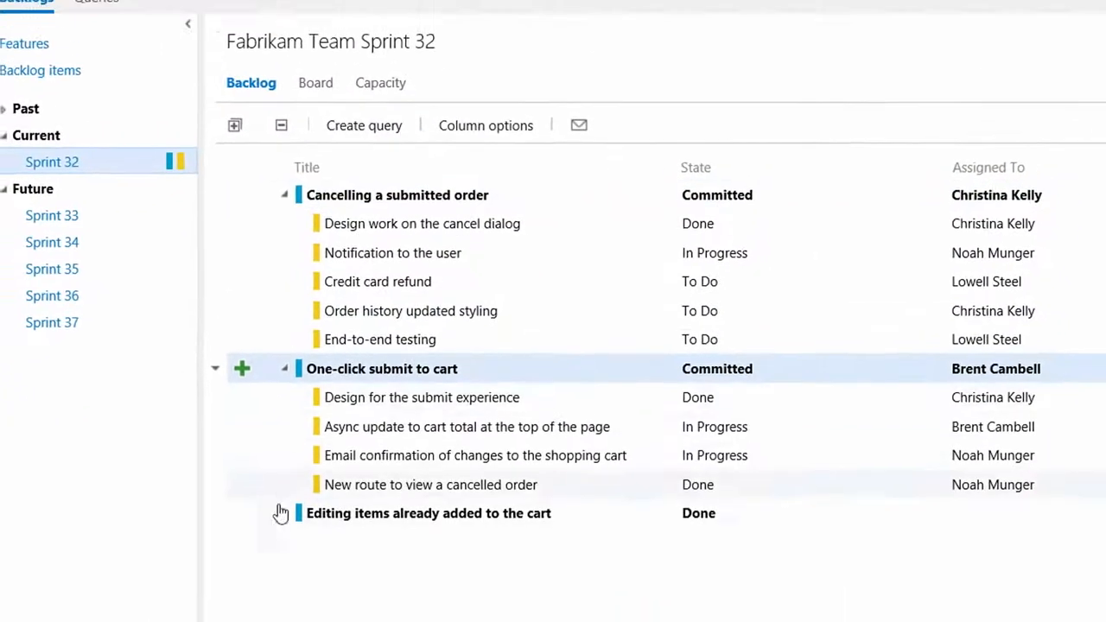
pyautogui.scroll(3)
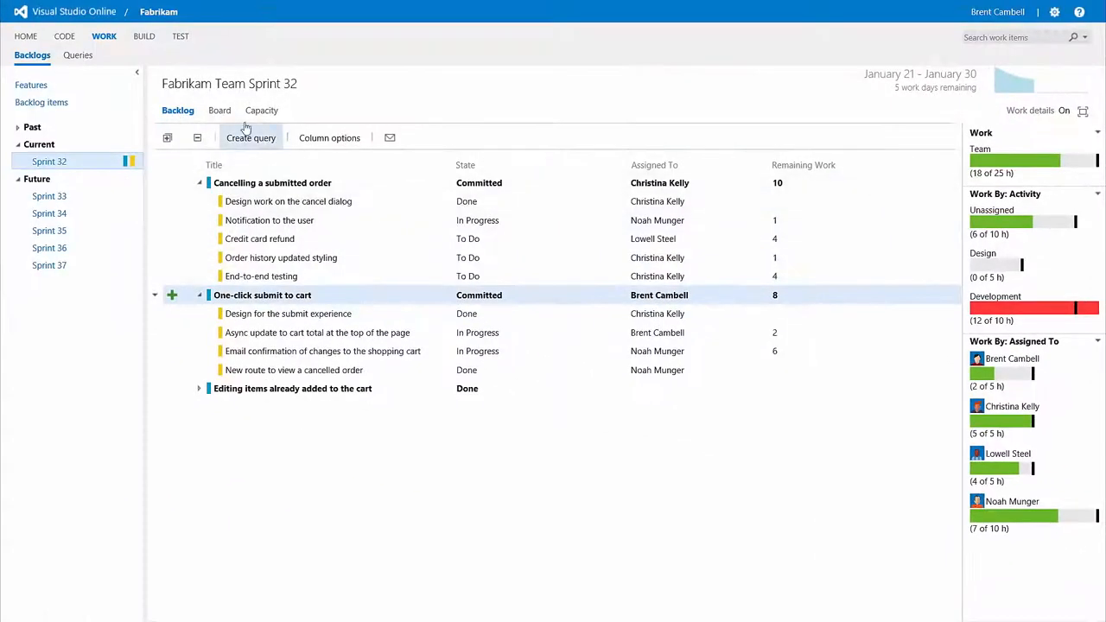
# View the Sprint 32 task board grouped by person and back, then check the burndown chart
pyautogui.click(219, 109)
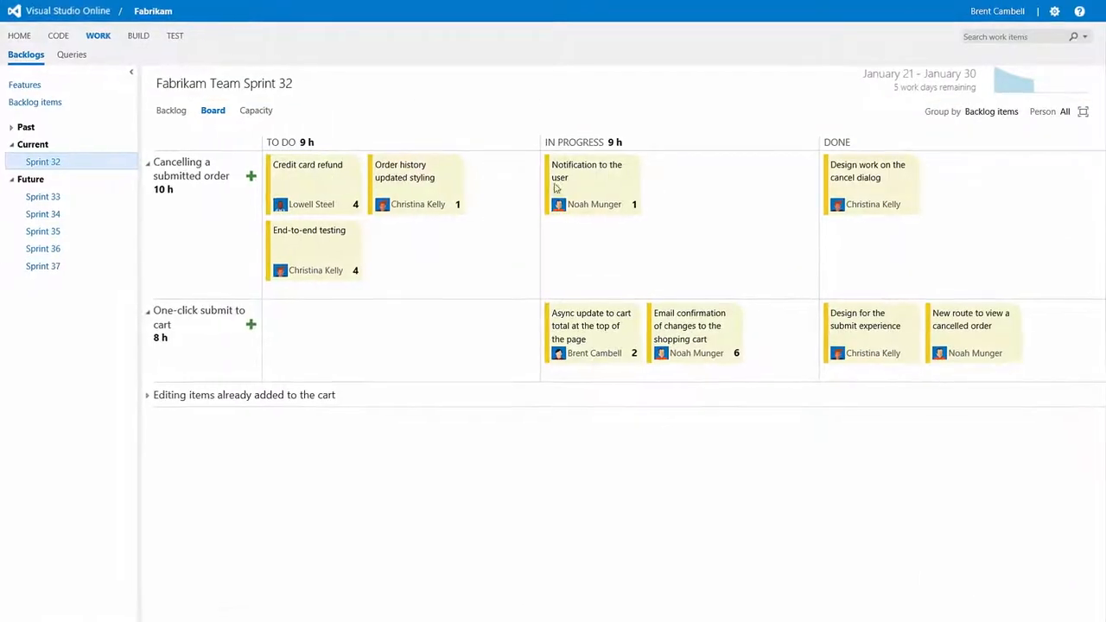
pyautogui.click(992, 110)
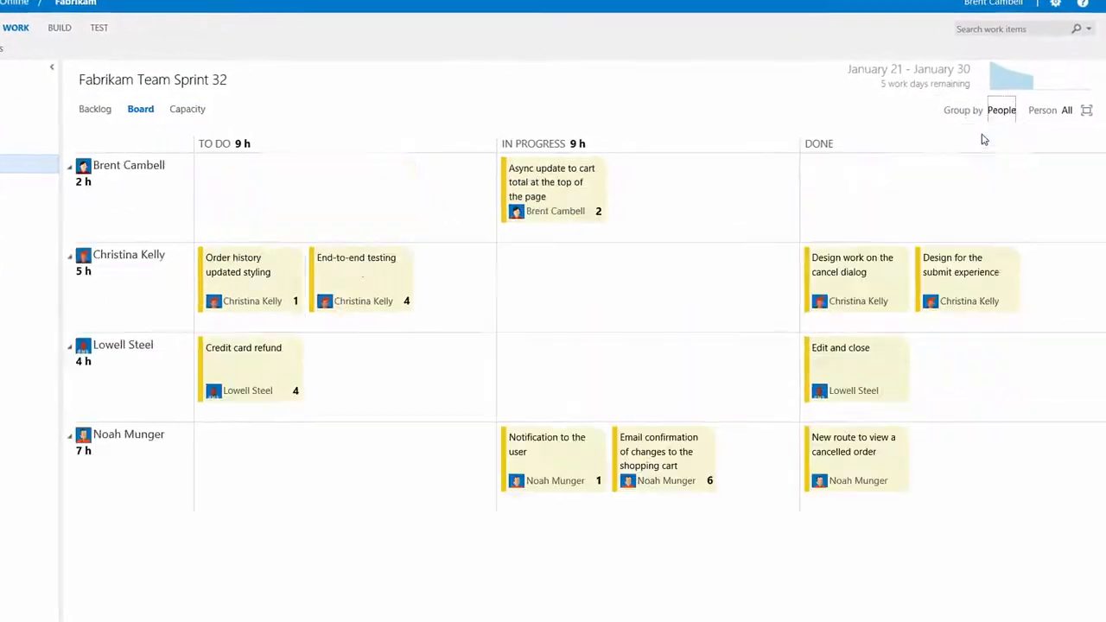
pyautogui.click(1001, 110)
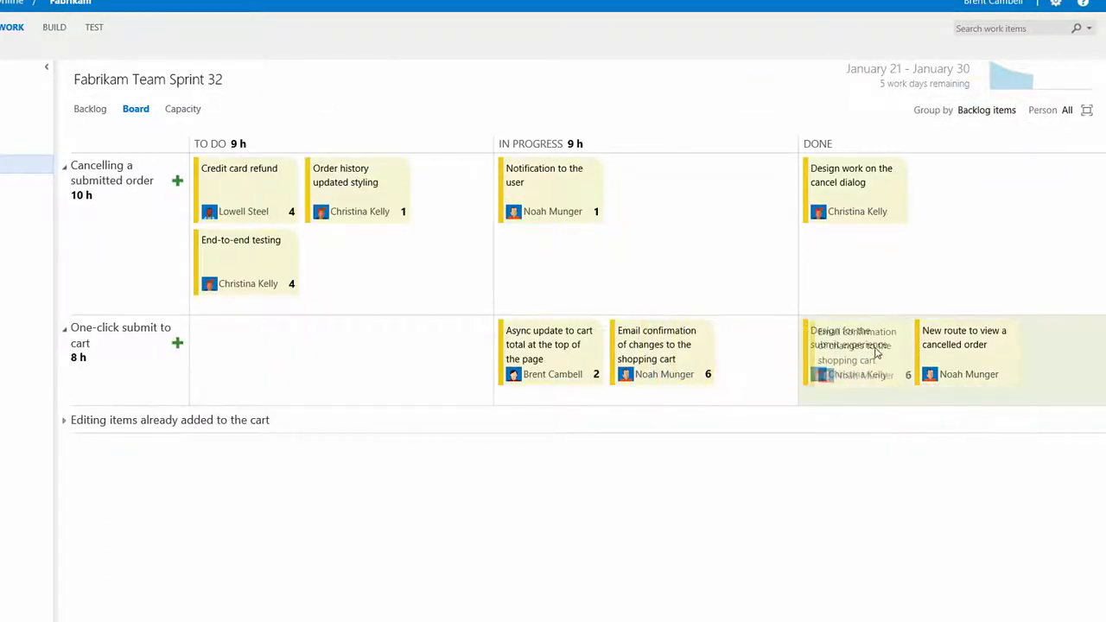
pyautogui.click(1011, 76)
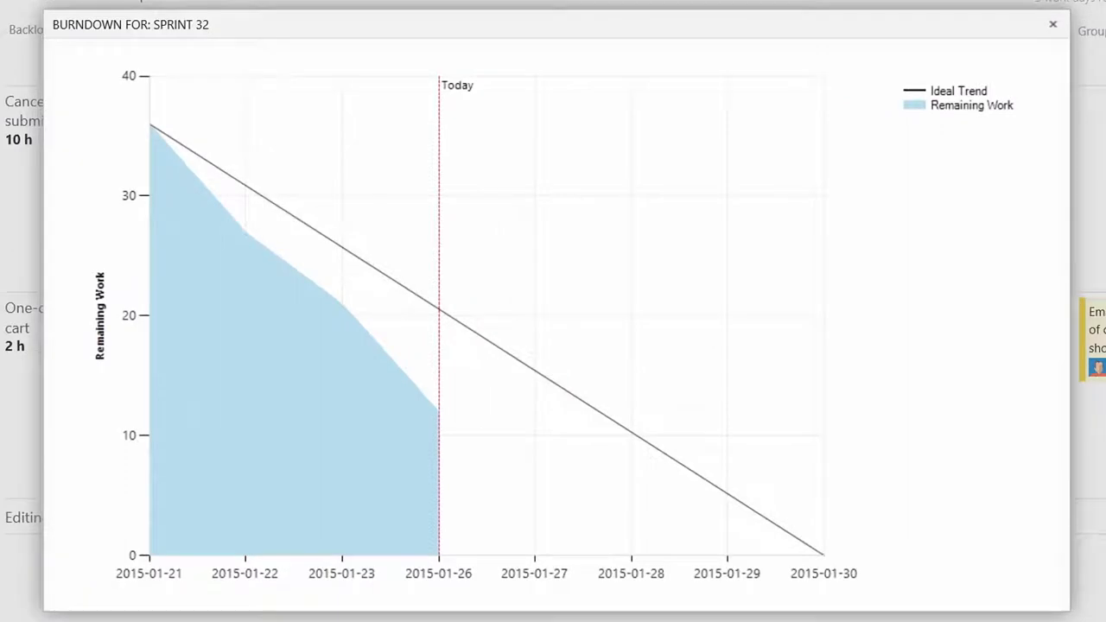
pyautogui.click(1053, 23)
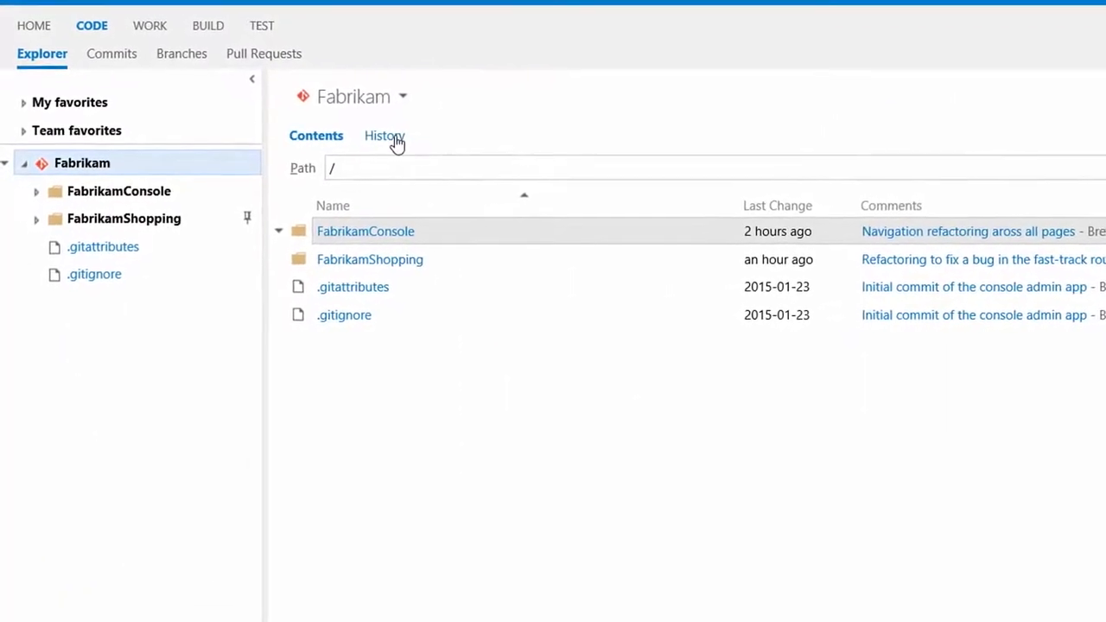
# Browse the fast-track routing commit in history, then view Tasks Needing Attention results, editor and charts
pyautogui.click(384, 136)
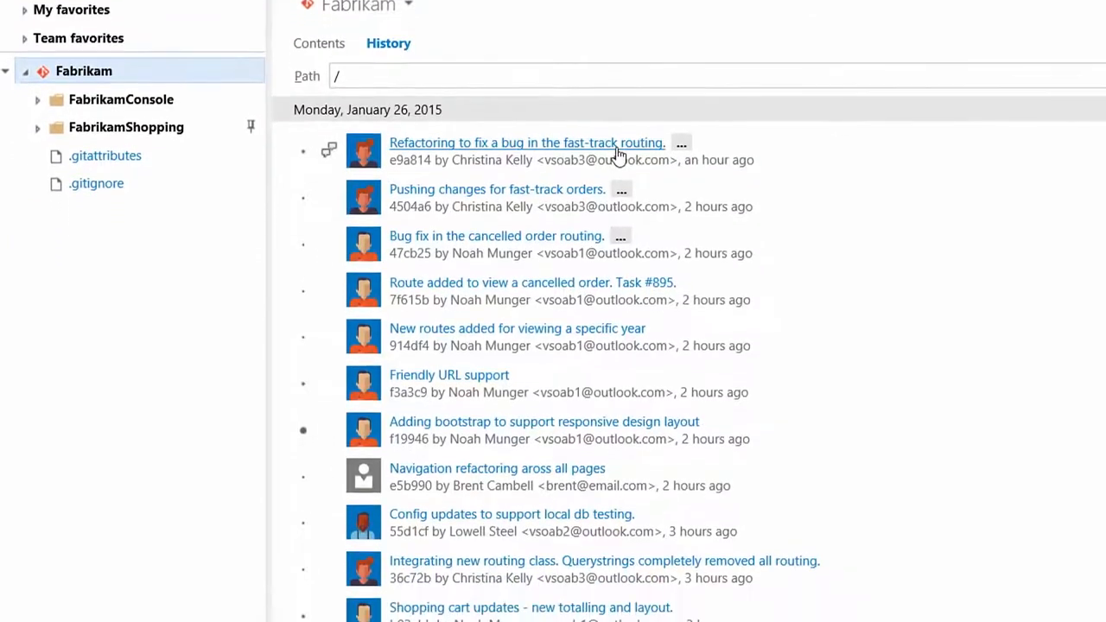
pyautogui.click(526, 142)
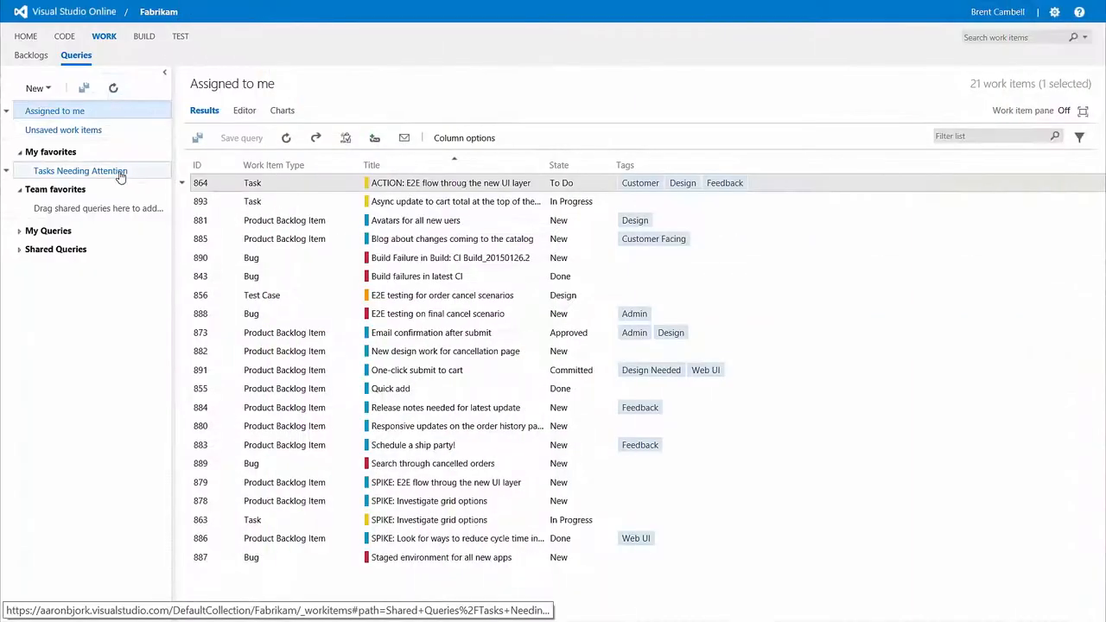
pyautogui.click(79, 170)
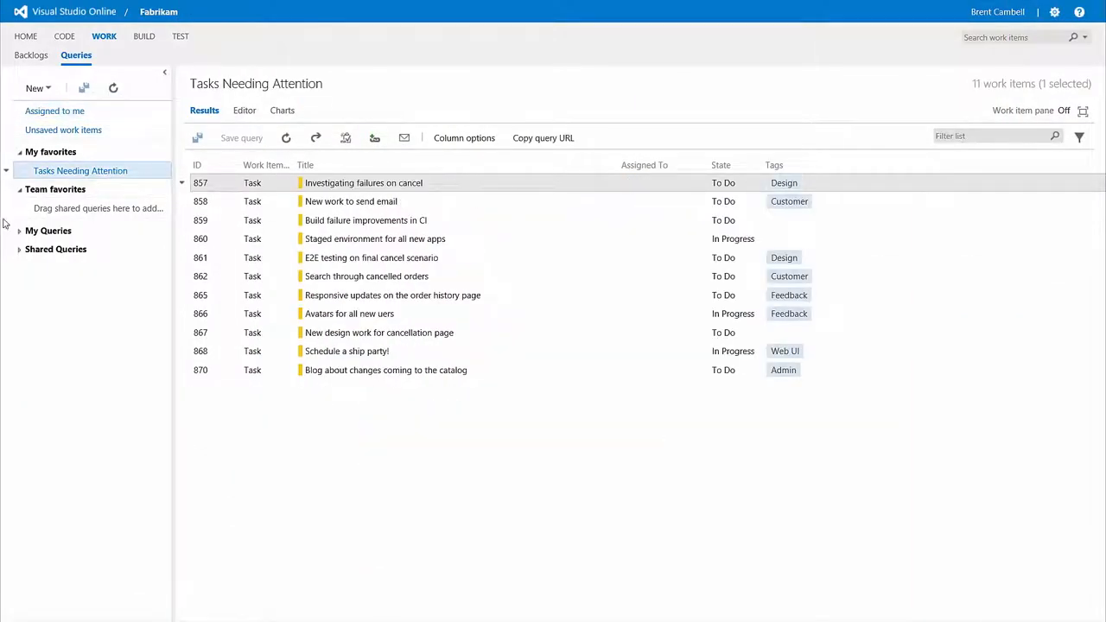
pyautogui.click(244, 111)
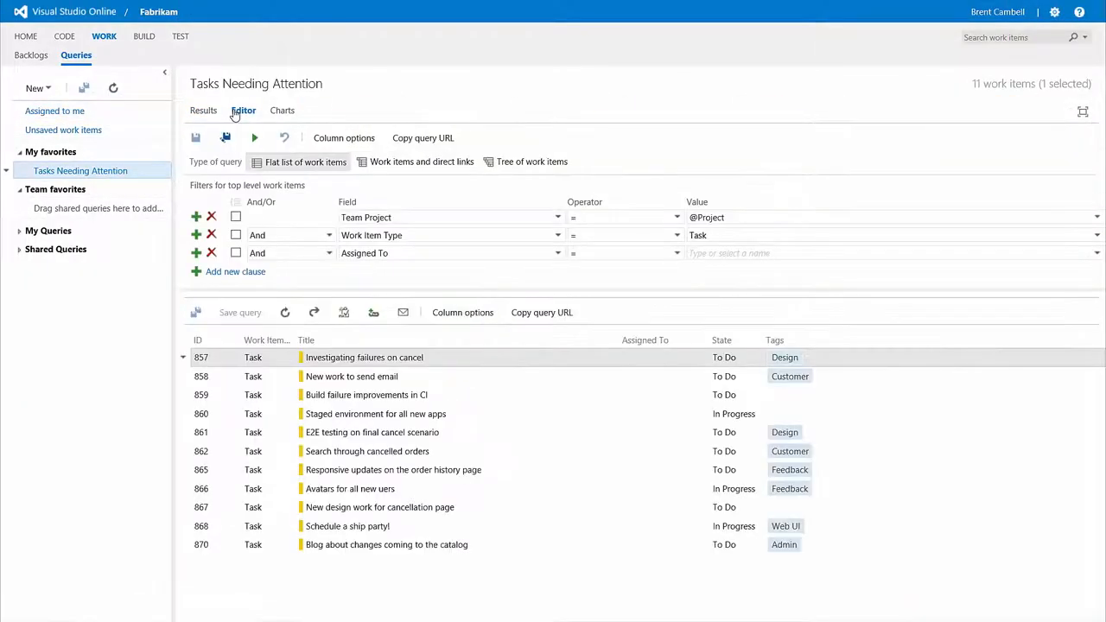
pyautogui.click(282, 109)
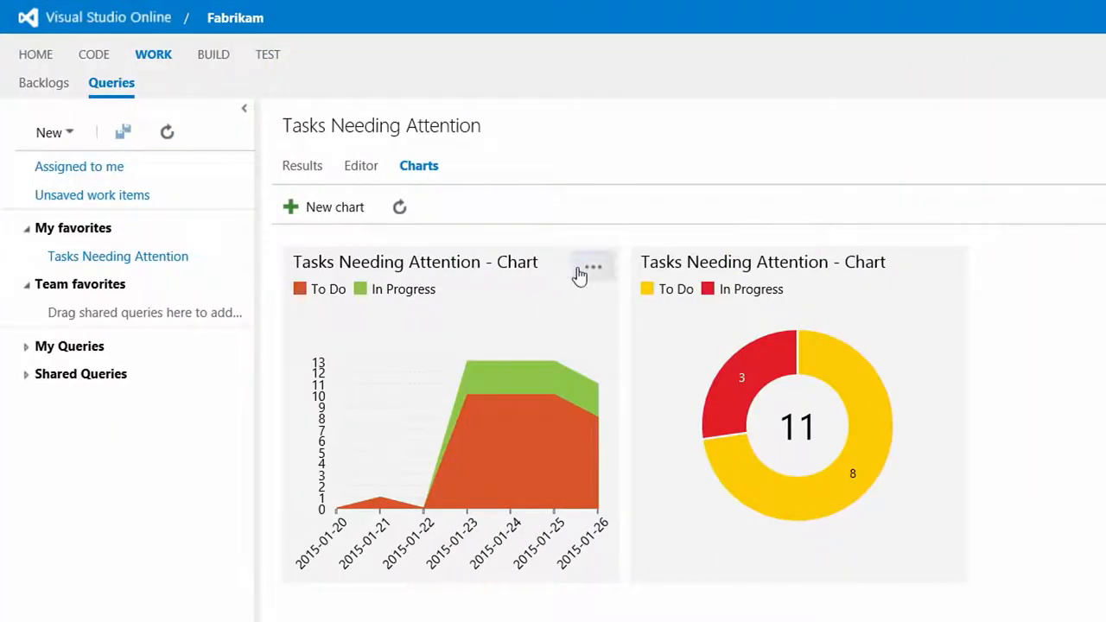
# Add the Tasks Needing Attention trend chart to the dashboard and view it on HOME
pyautogui.click(592, 265)
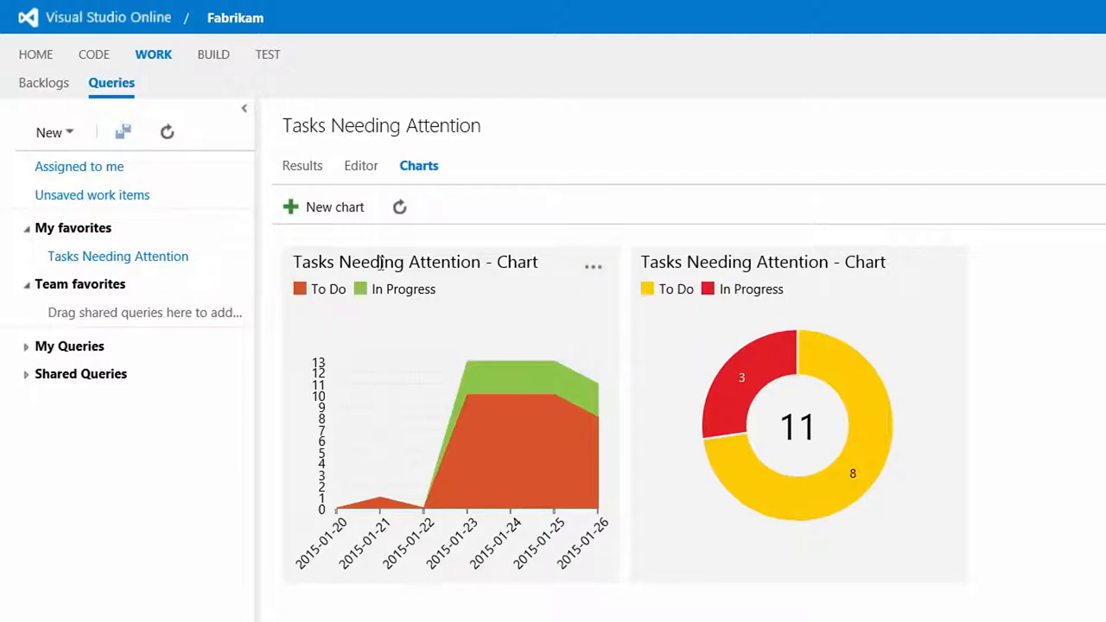
pyautogui.click(37, 54)
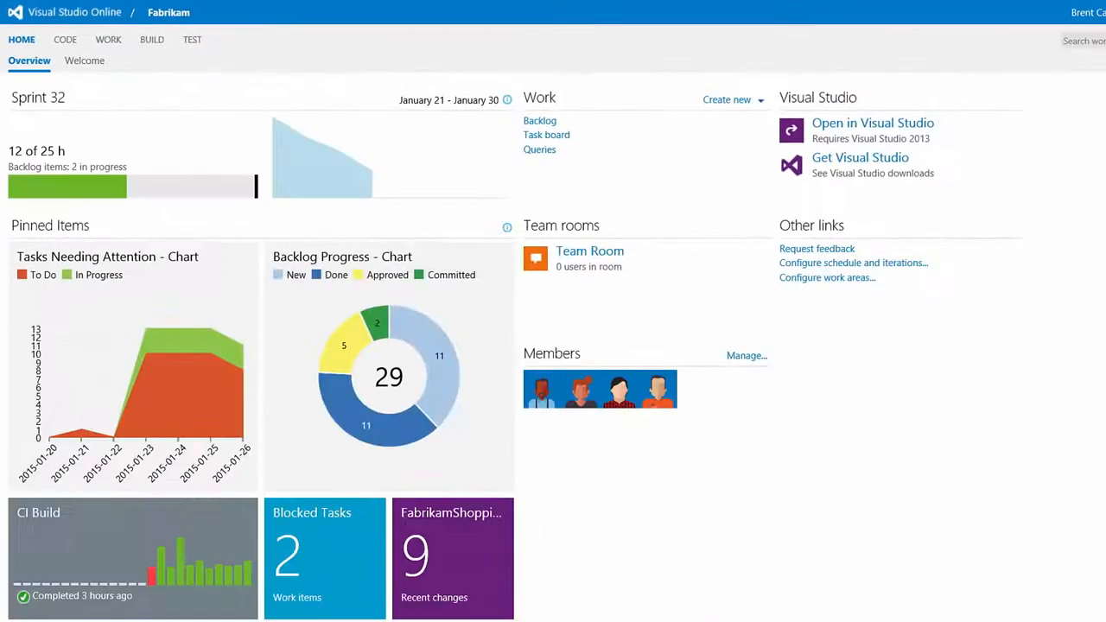